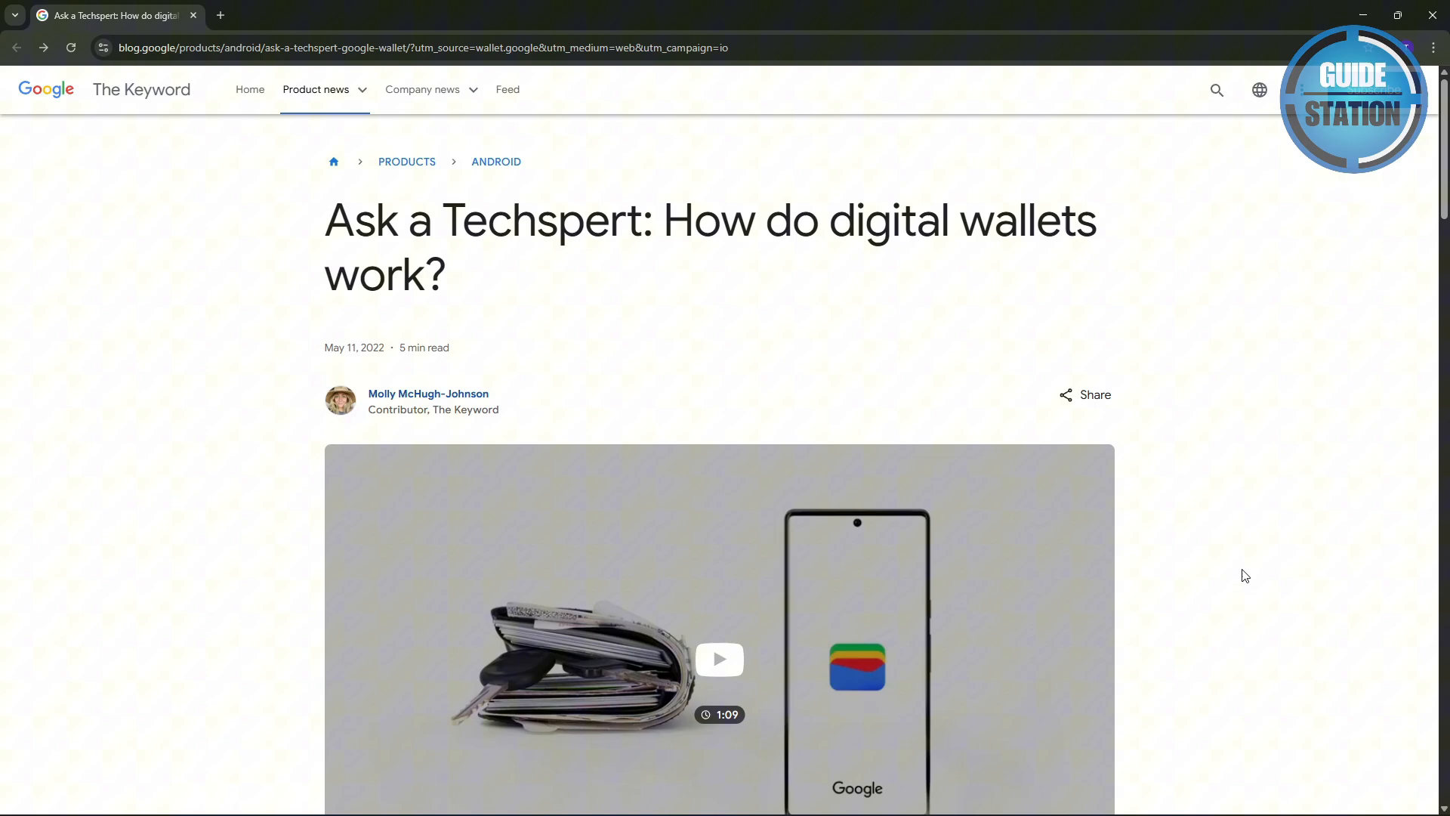
pyautogui.scroll(-3)
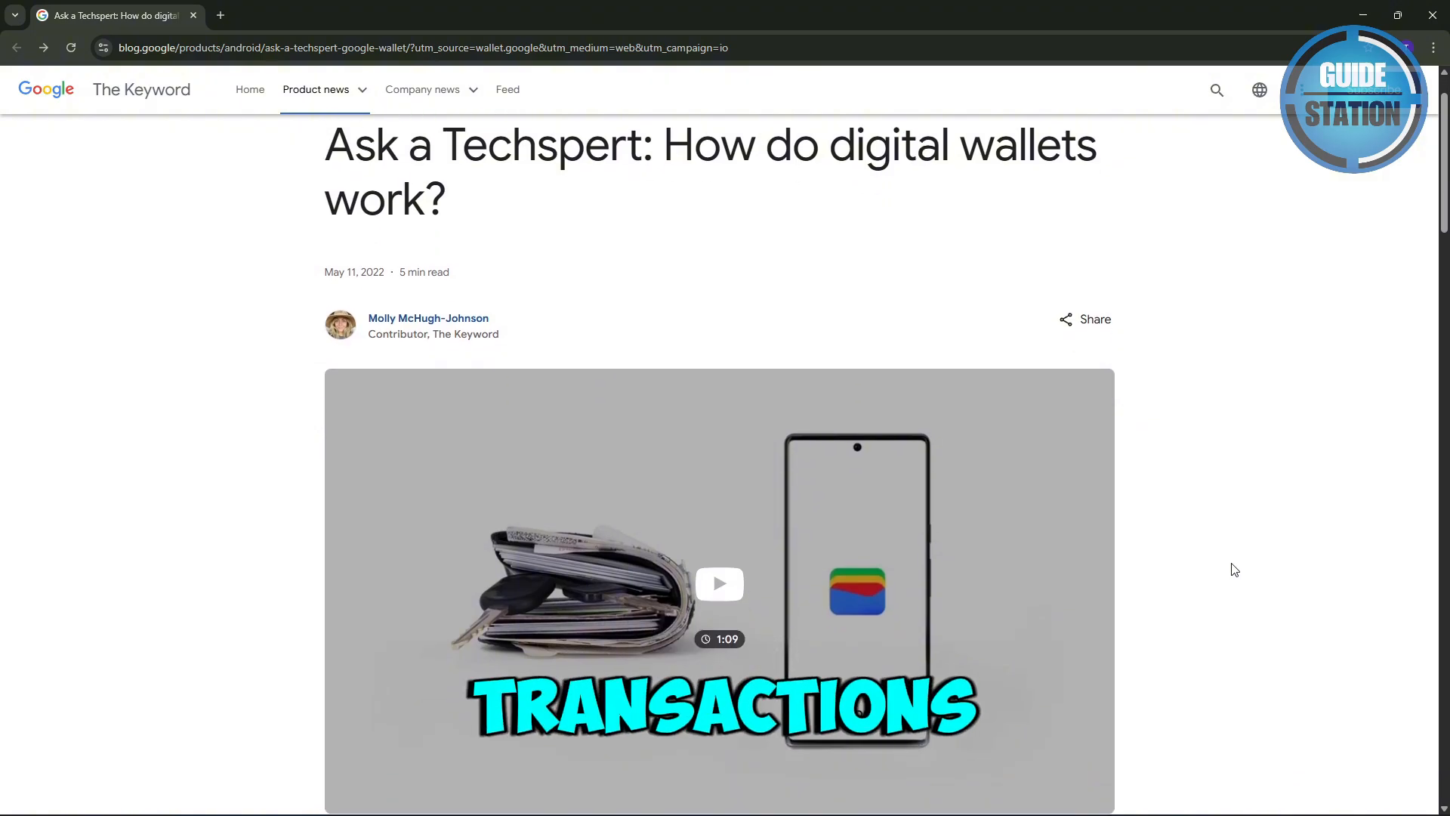
pyautogui.scroll(-3)
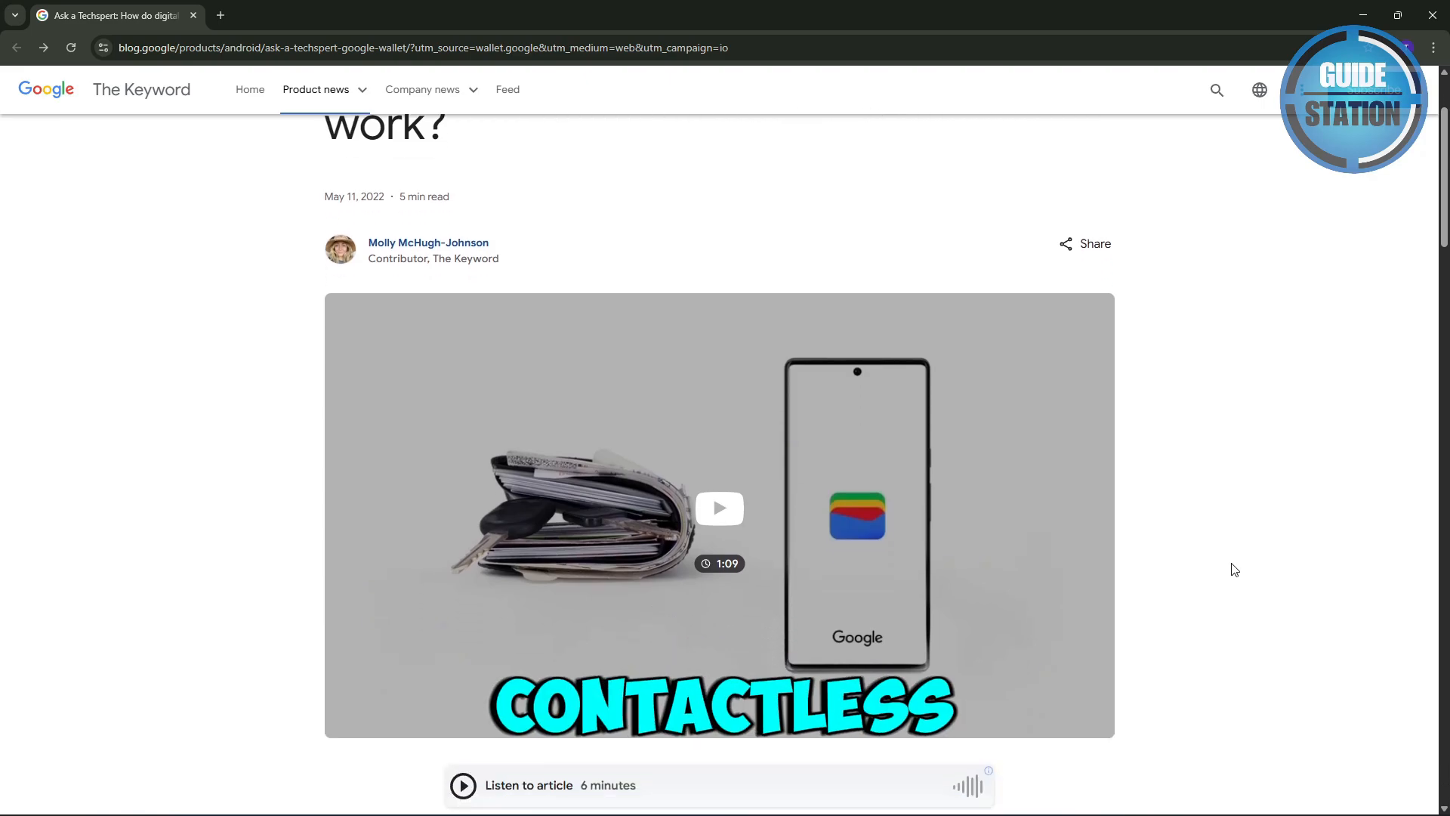
pyautogui.scroll(-3)
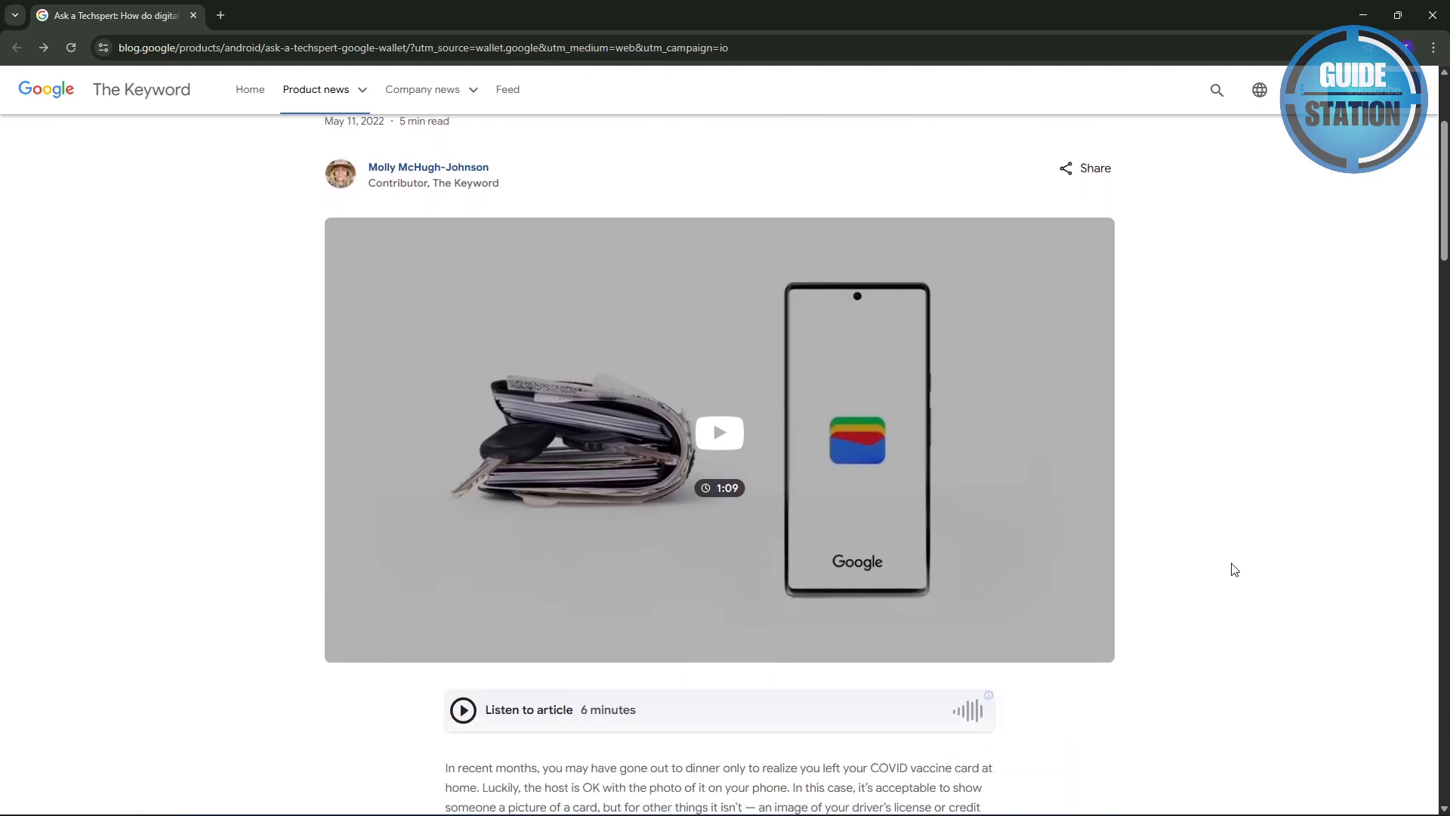
pyautogui.scroll(-3)
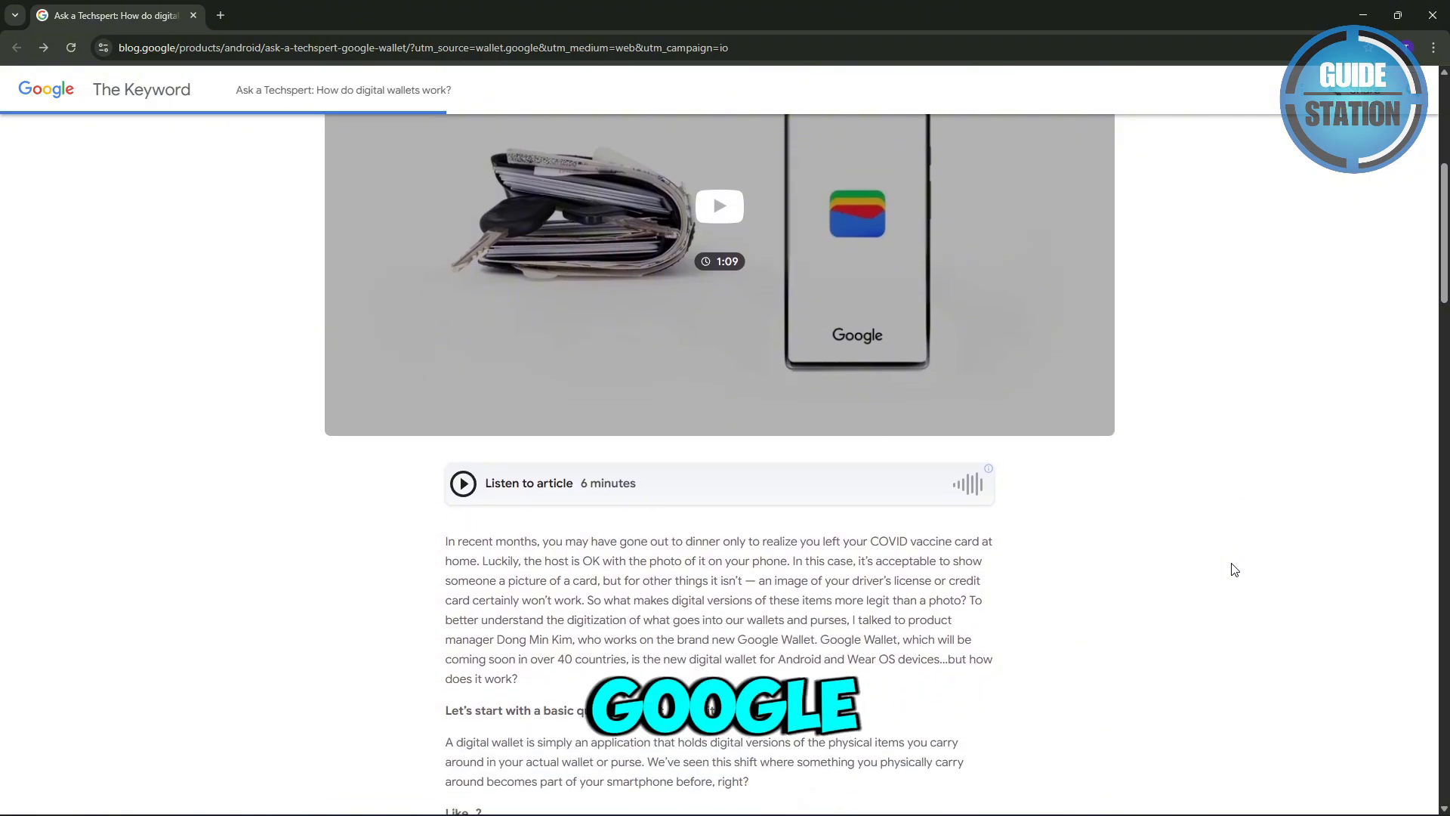
pyautogui.scroll(-3)
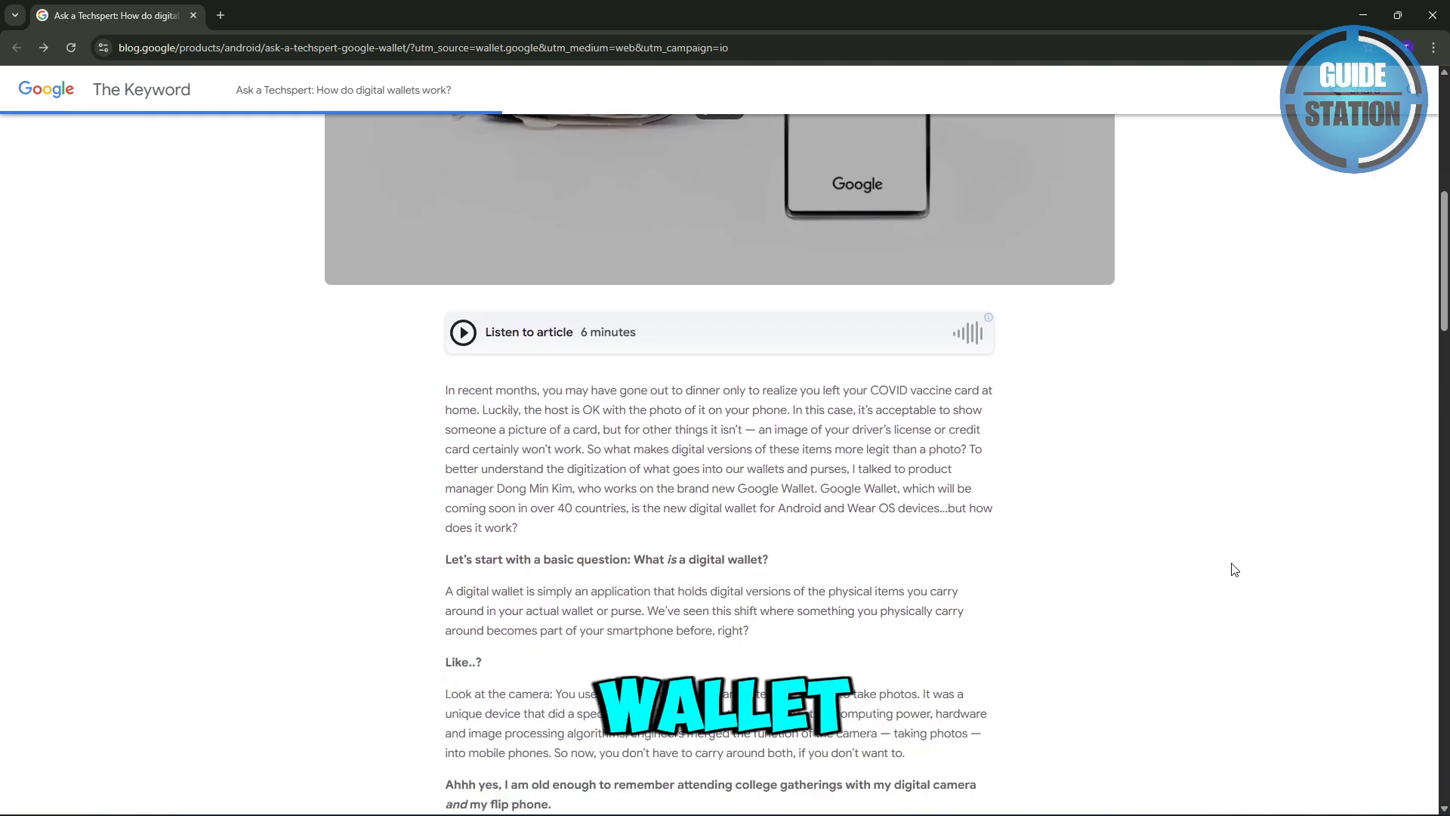
pyautogui.scroll(-3)
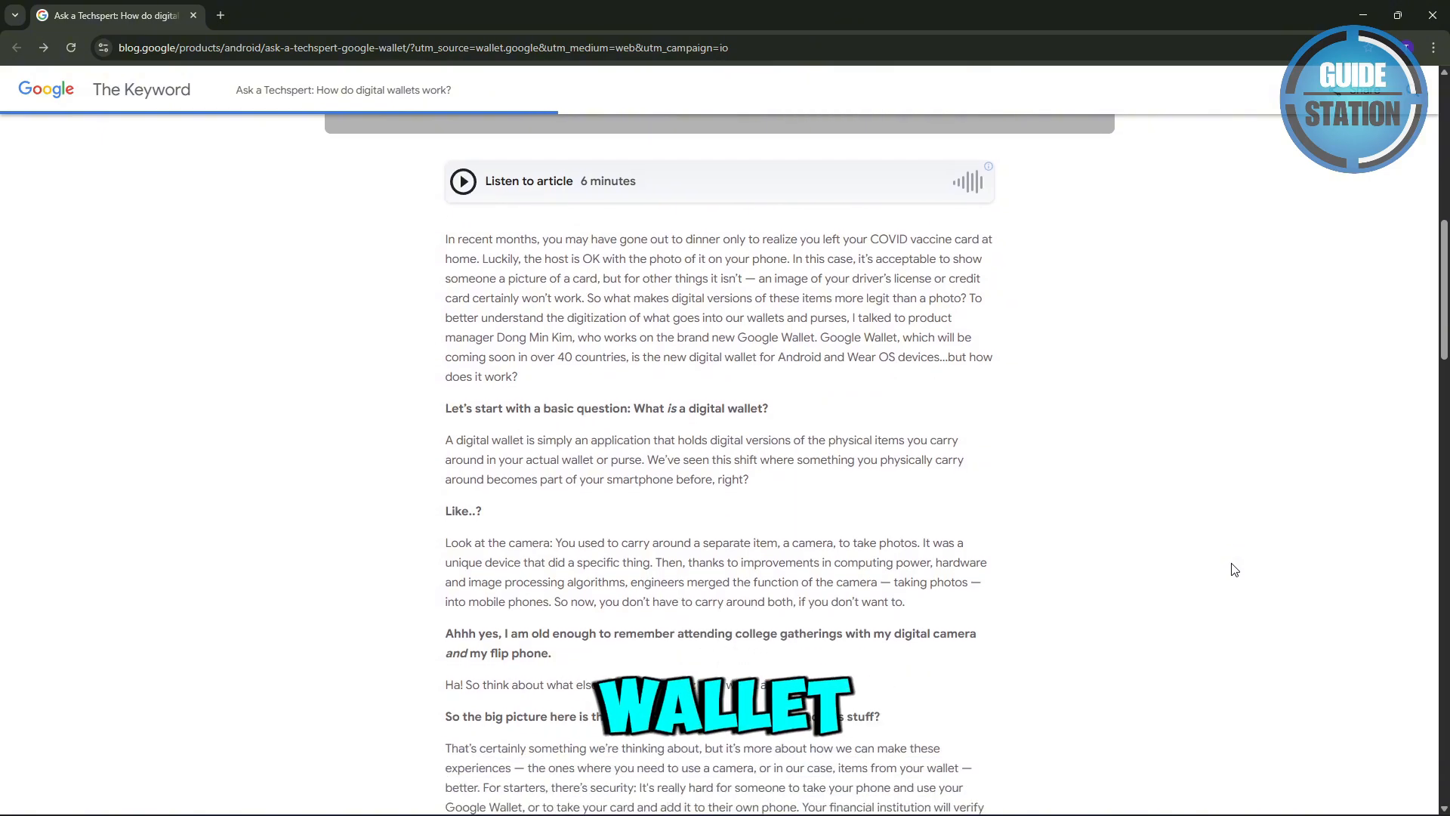
pyautogui.scroll(-3)
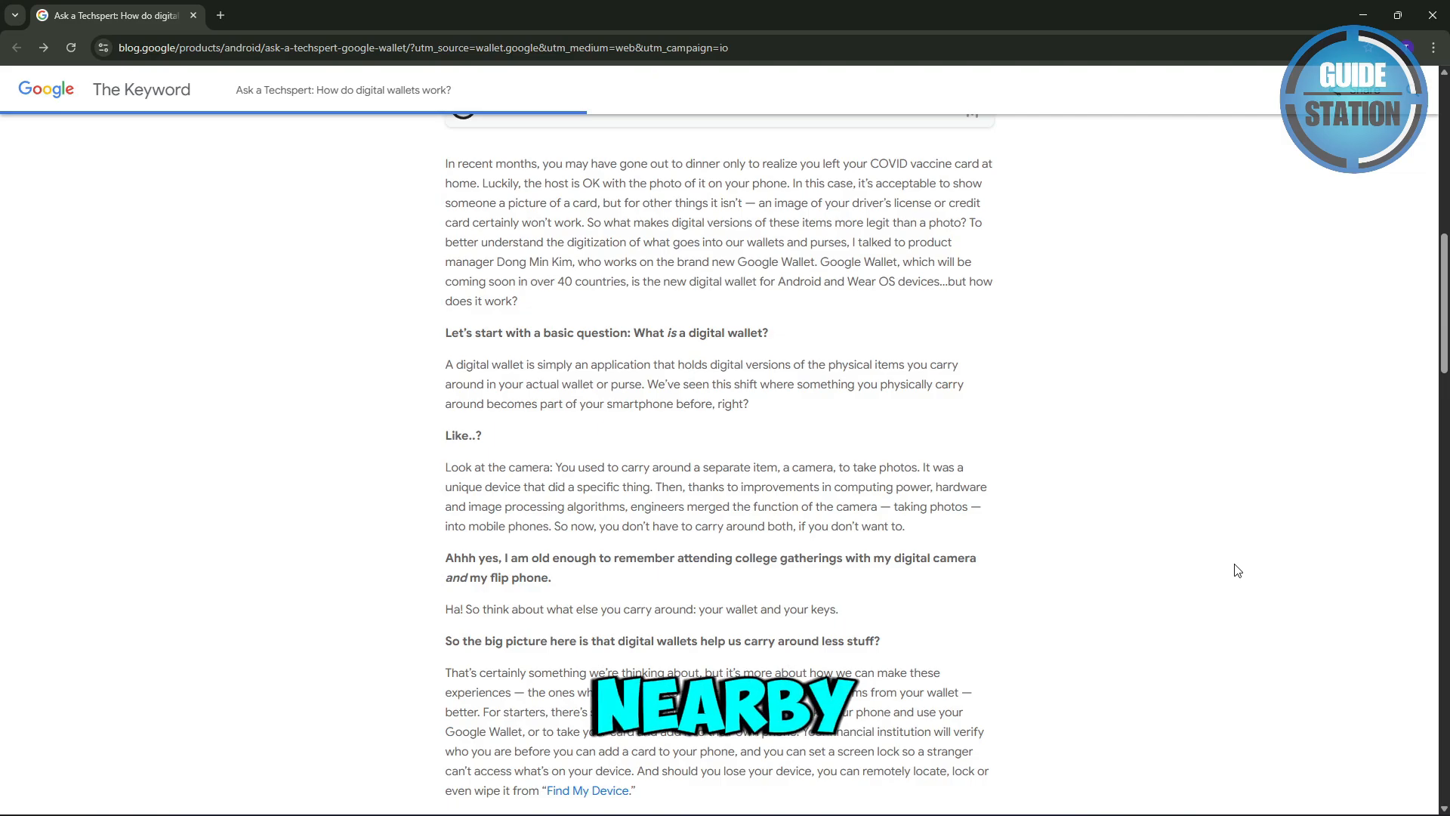
pyautogui.scroll(-3)
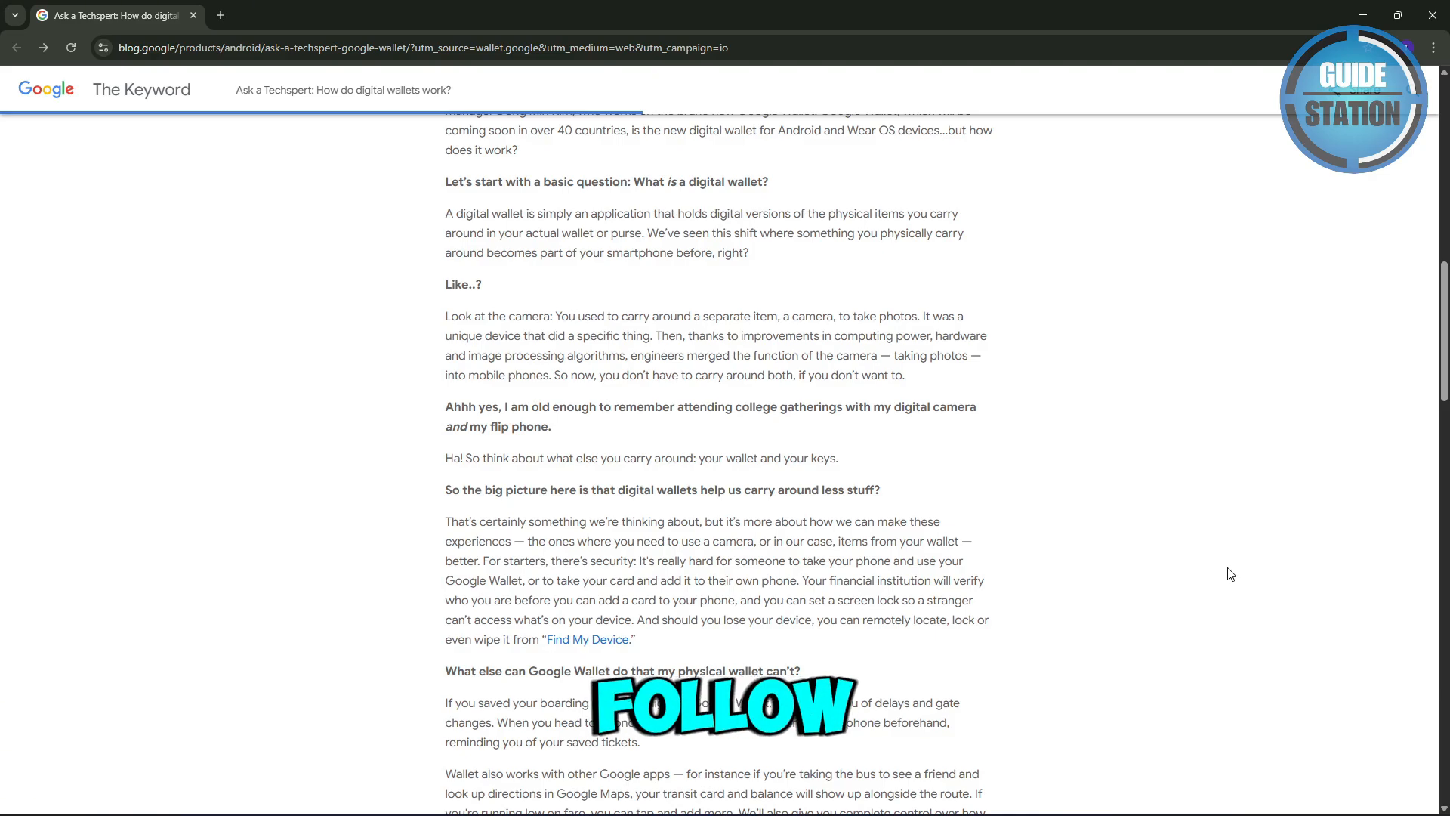
pyautogui.scroll(-3)
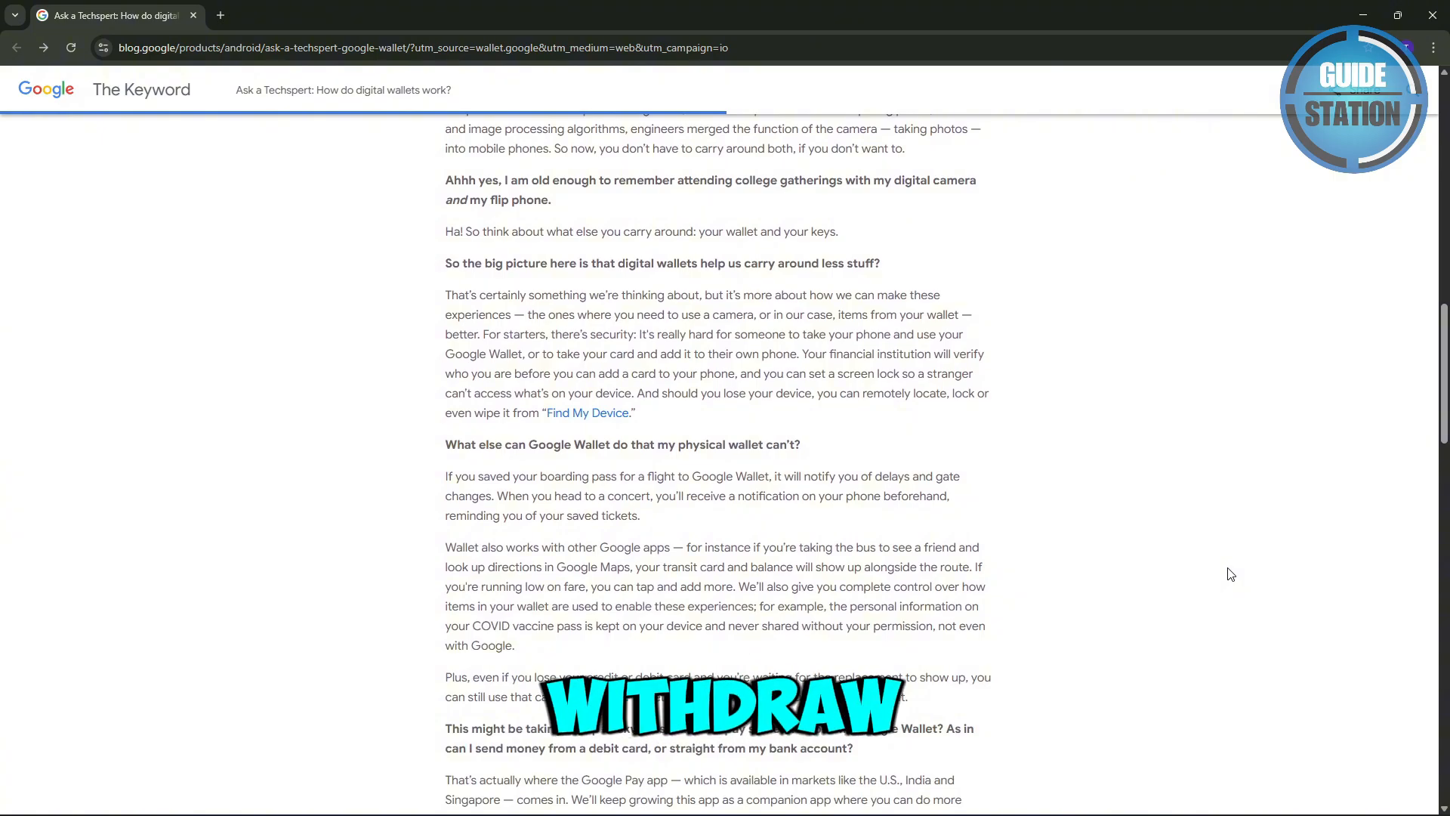
pyautogui.scroll(-3)
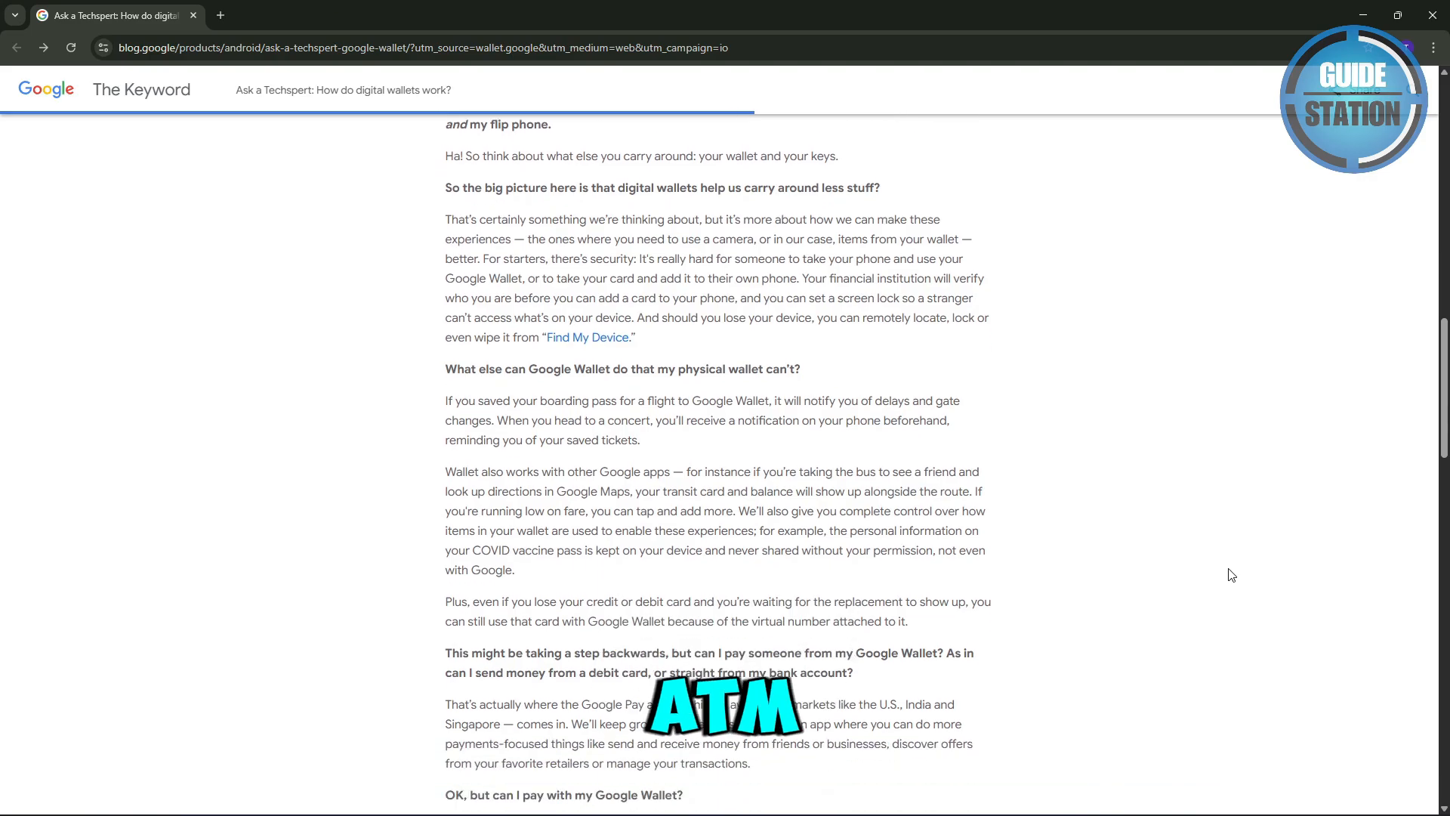
pyautogui.scroll(-3)
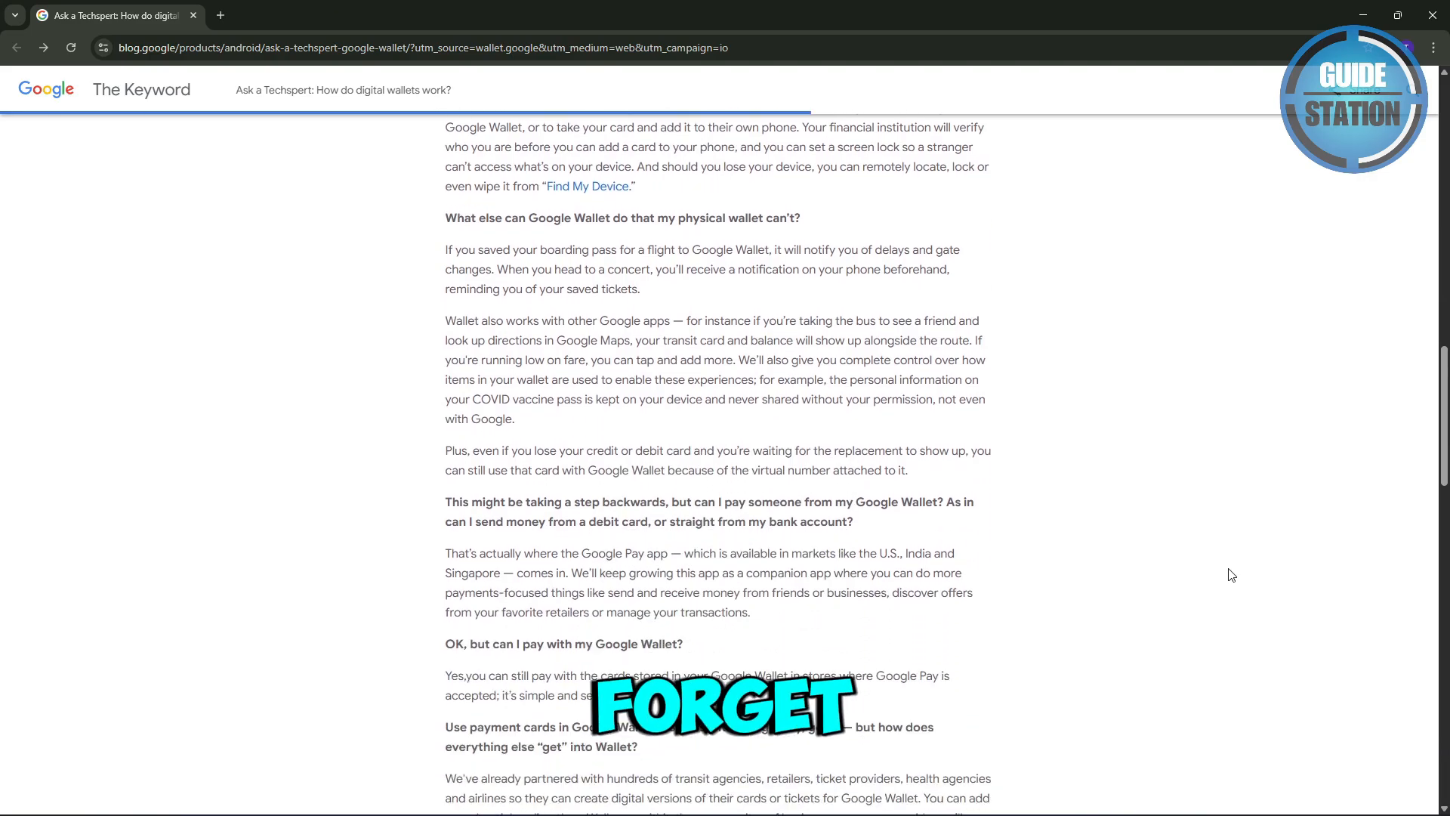
pyautogui.scroll(-3)
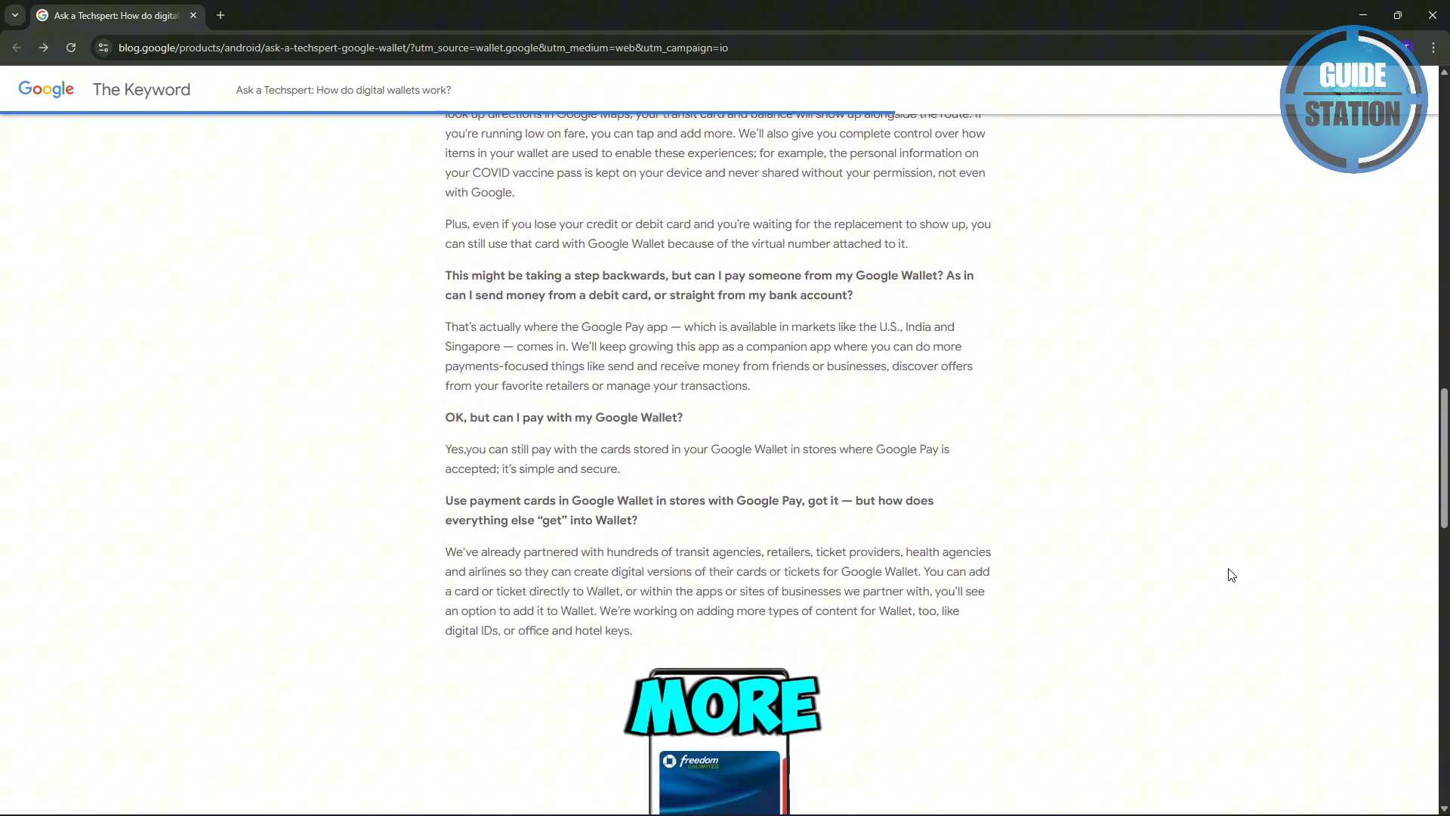